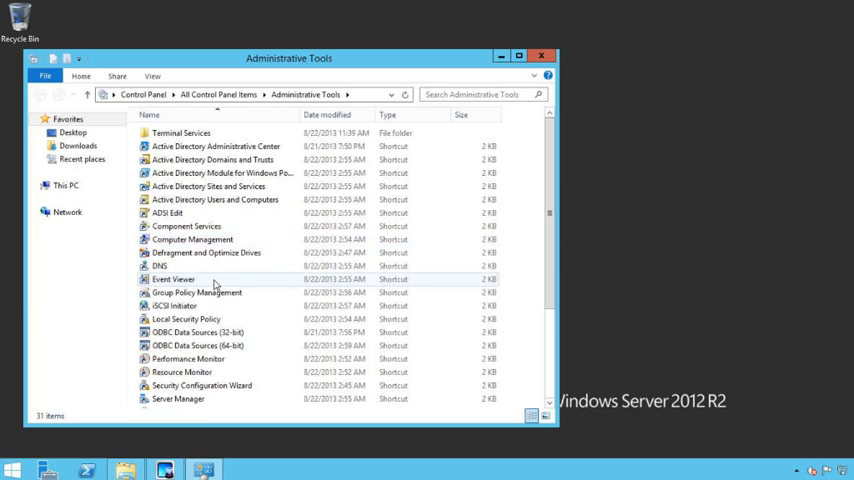
Create a new GPO named Test linked to the New Hampshire OU from Group Policy Management
double_click(196, 292)
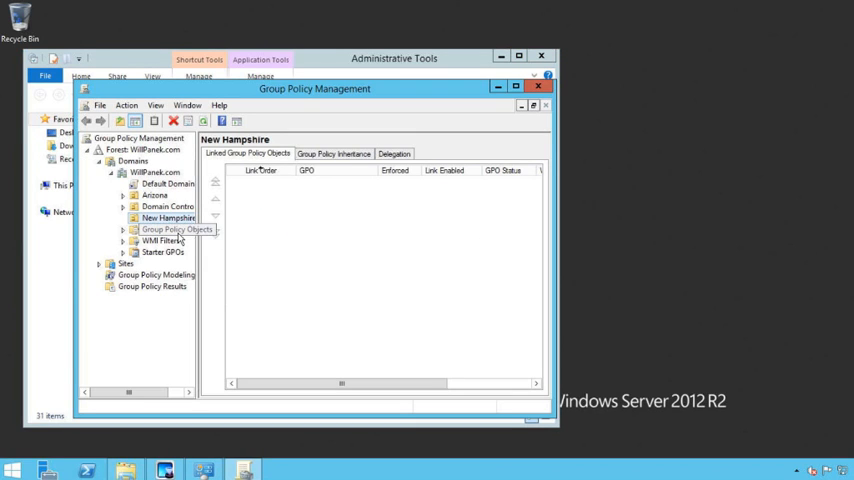
left_click(170, 228)
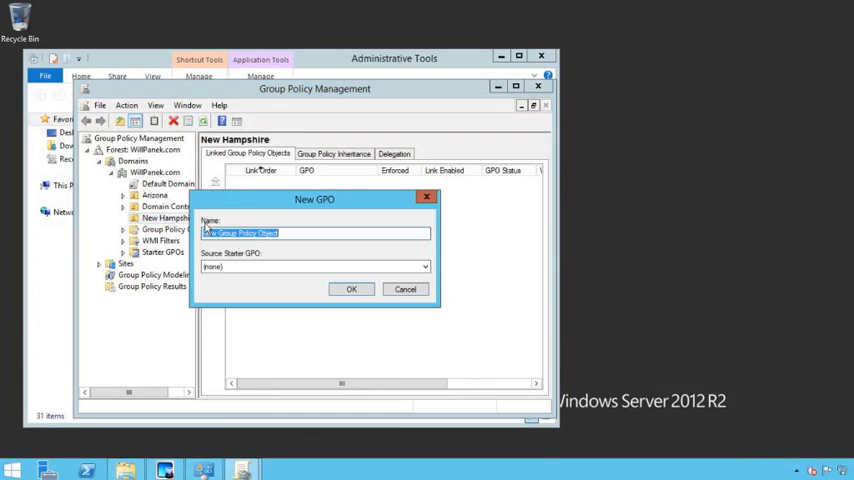
type("4")
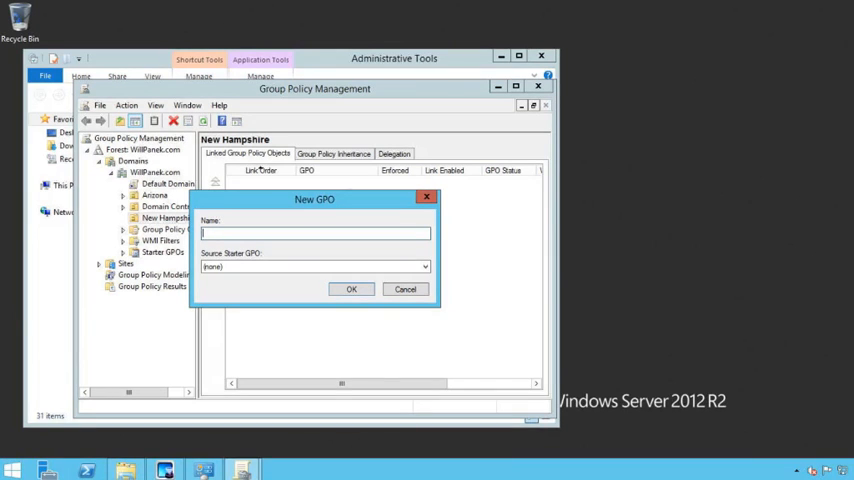
type("Test")
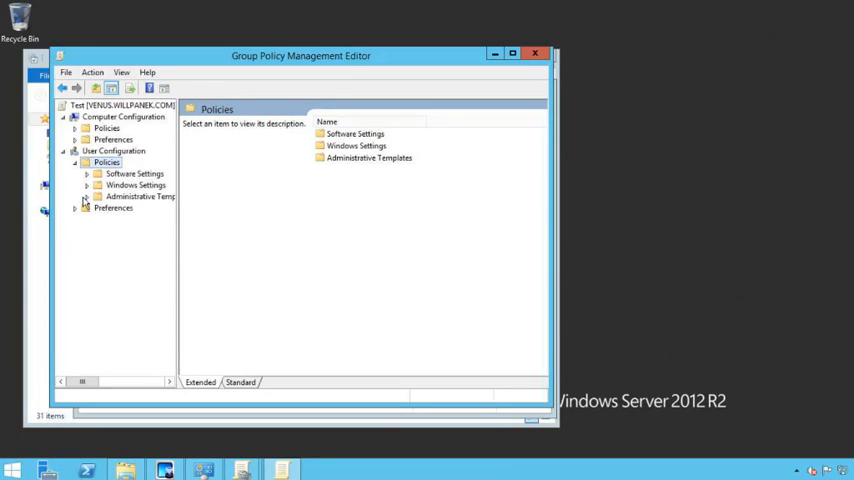
Expand User Configuration > Policies > Administrative Templates in the Test GPO to see its categories
left_click(84, 196)
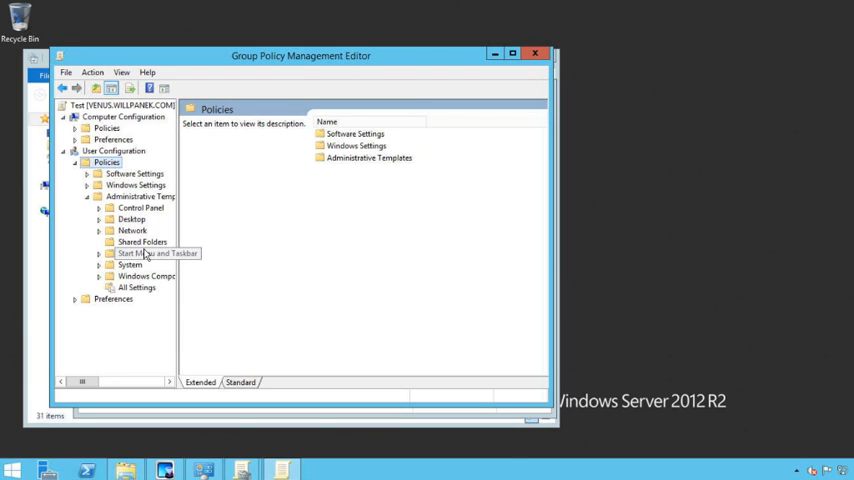
mouse_move(136, 296)
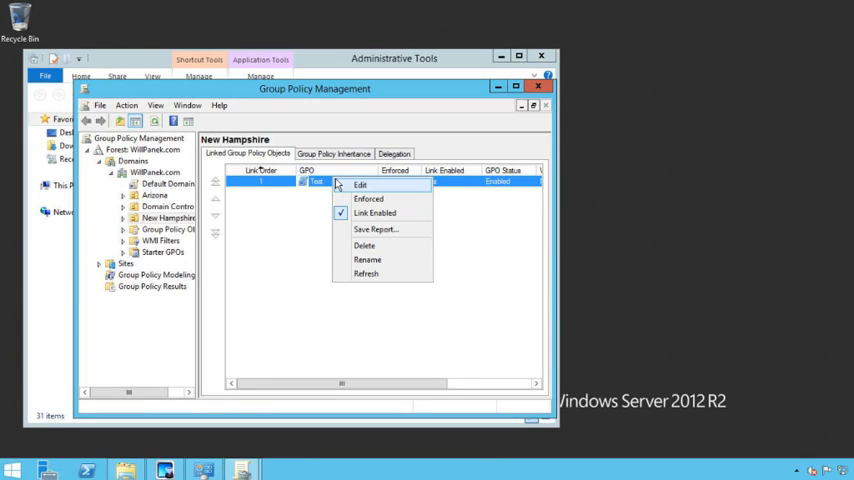
Delete the Test GPO link from New Hampshire and confirm the removal
left_click(364, 244)
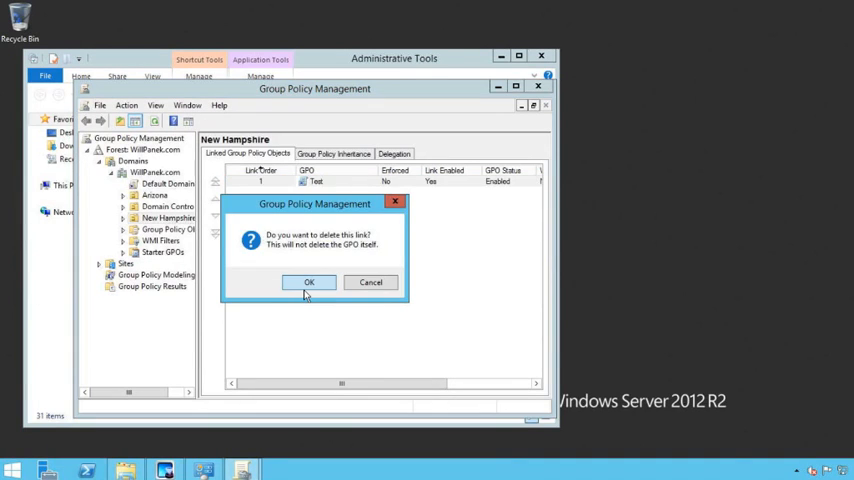
left_click(308, 282)
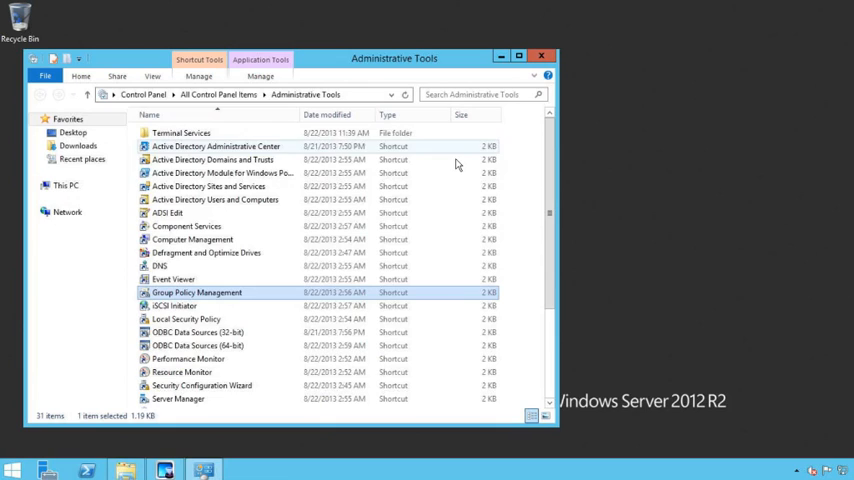
Run admintemplates_64bit.exe from Downloads\Office GPO and accept the Office 2013 templates license
left_click(78, 146)
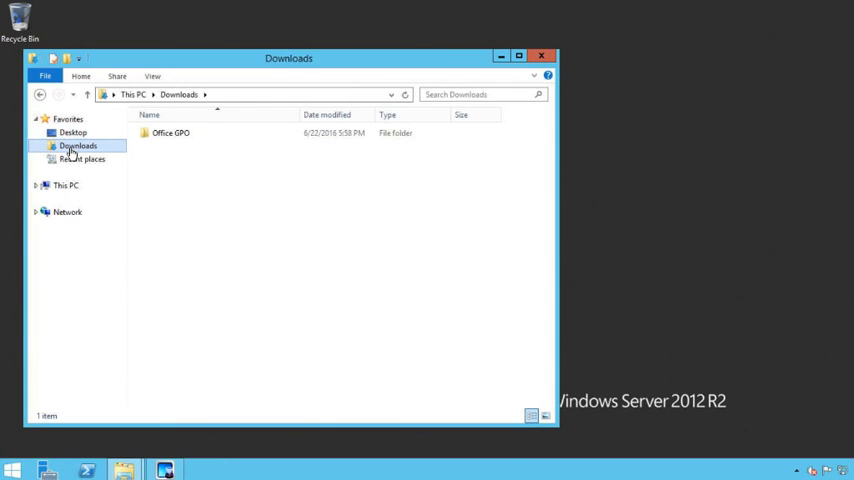
double_click(170, 132)
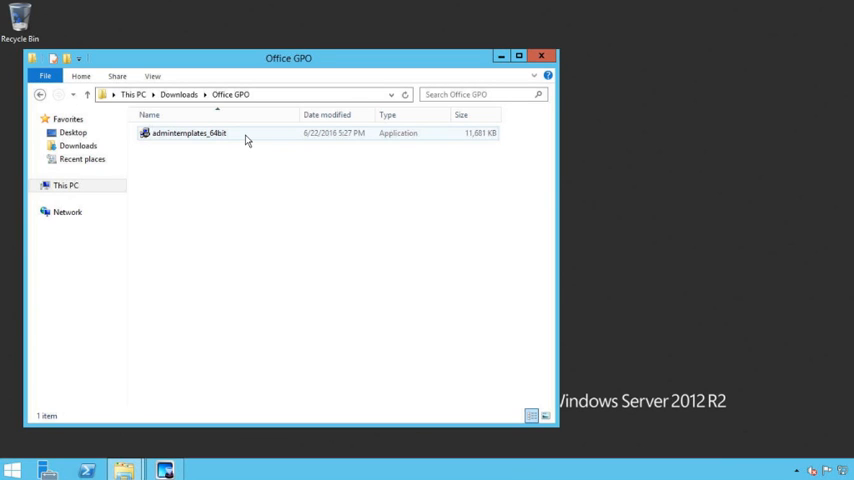
double_click(188, 132)
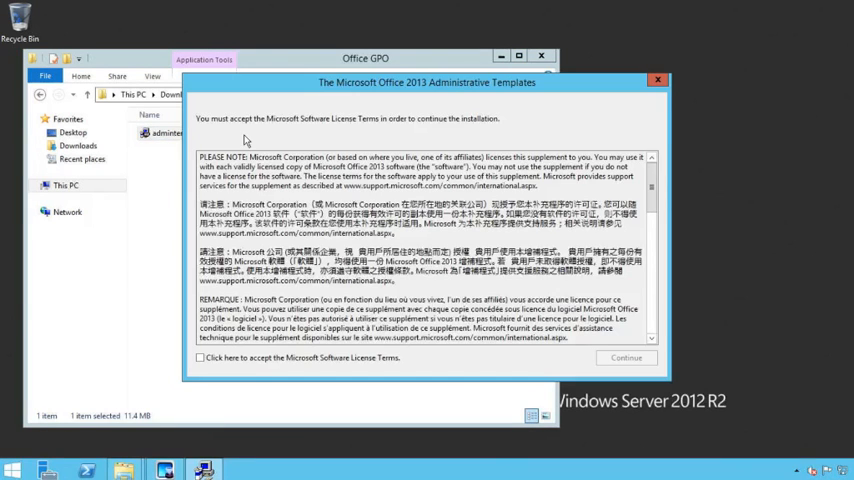
mouse_move(242, 362)
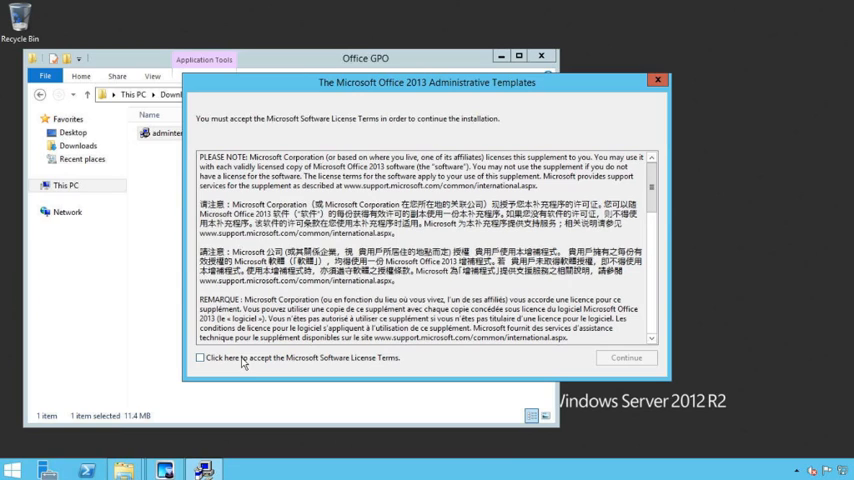
left_click(200, 358)
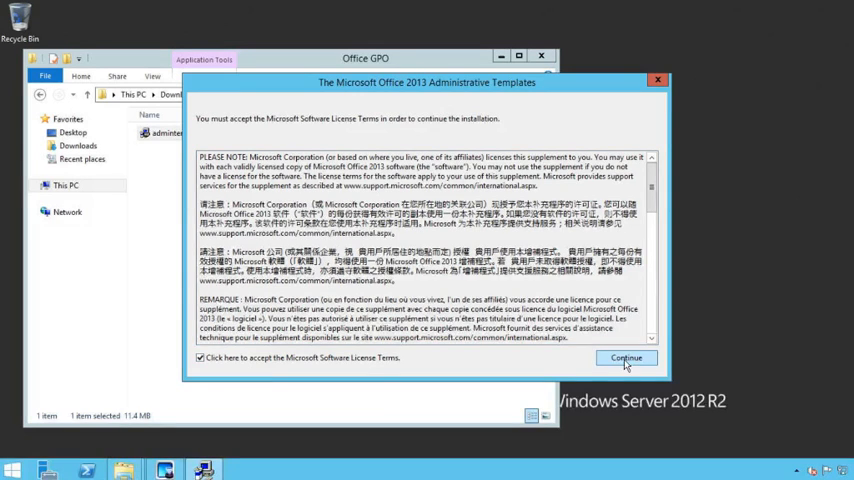
left_click(624, 358)
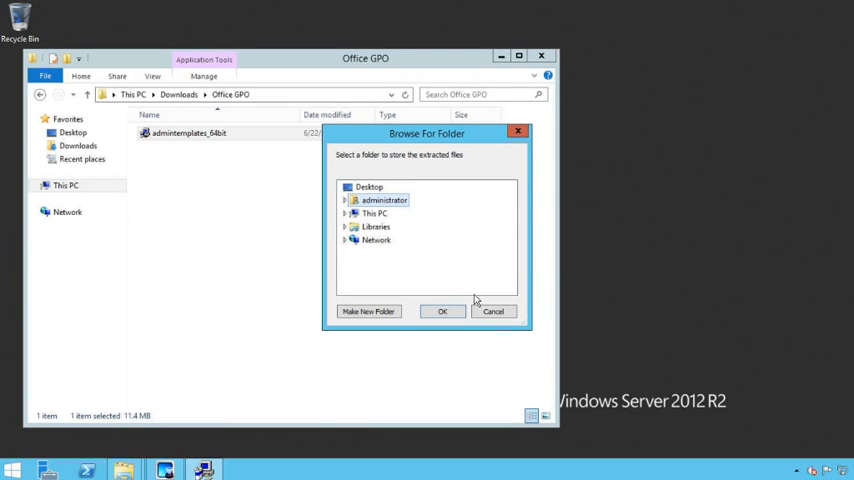
mouse_move(272, 228)
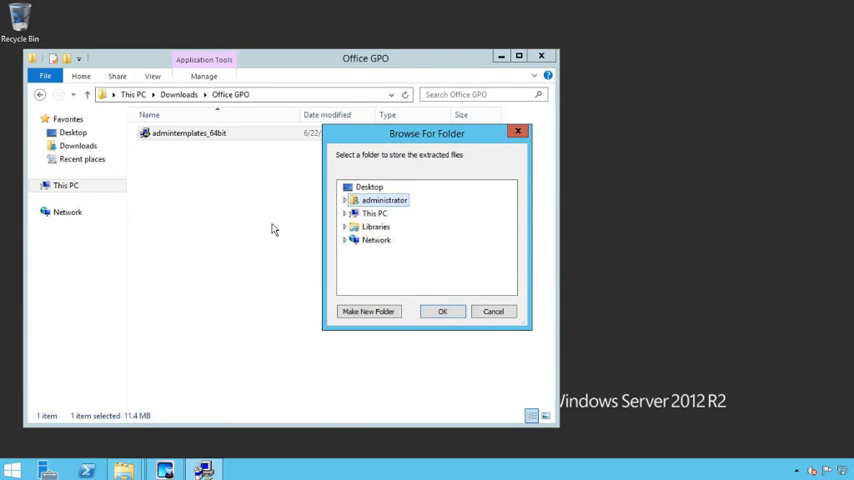
Choose Downloads\Office GPO as the extraction destination for the template files
left_click(184, 132)
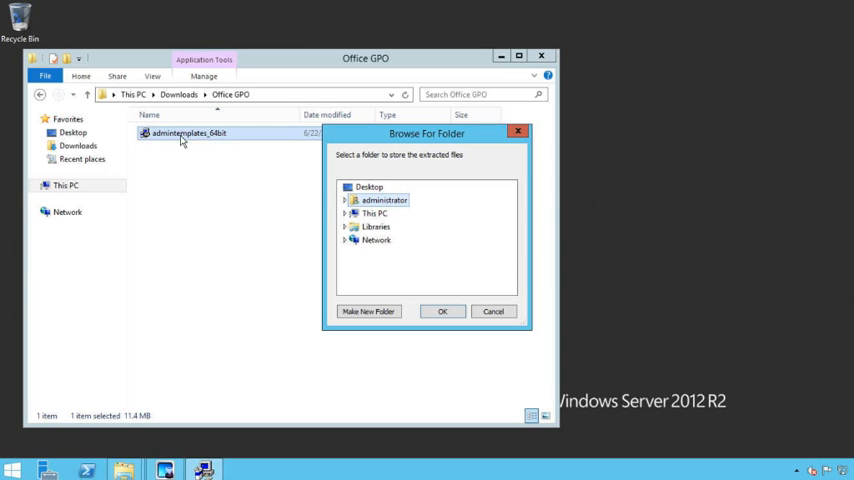
mouse_move(376, 214)
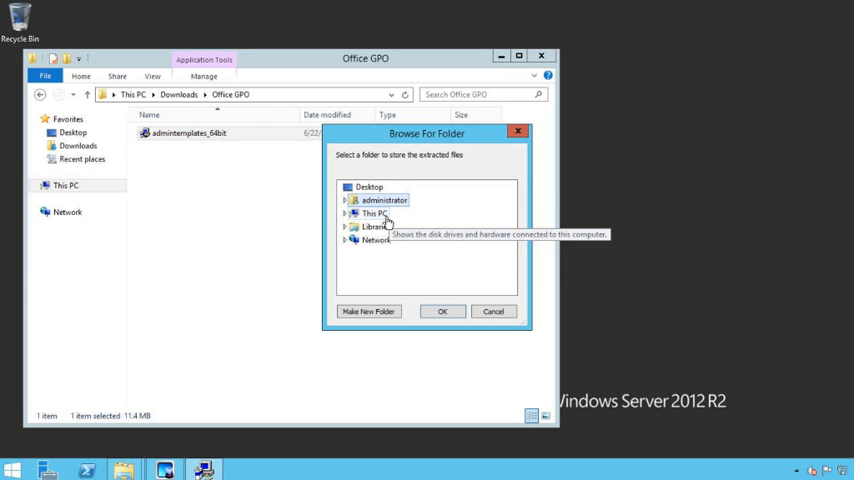
left_click(344, 200)
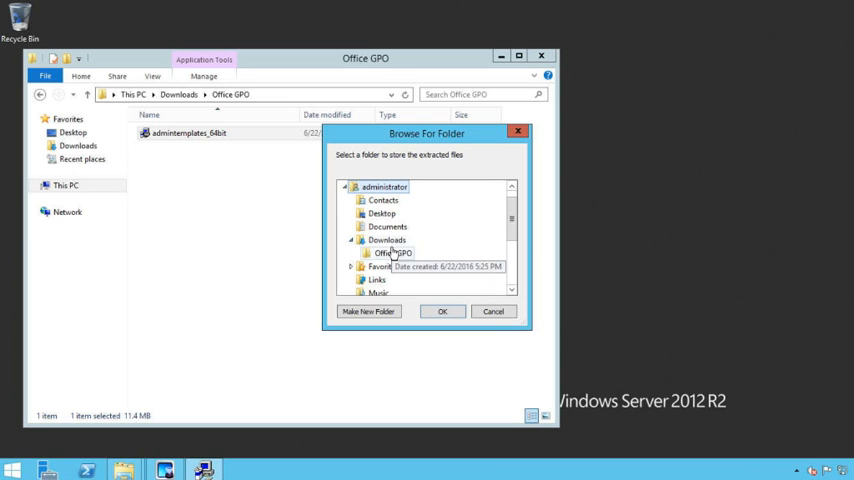
left_click(442, 312)
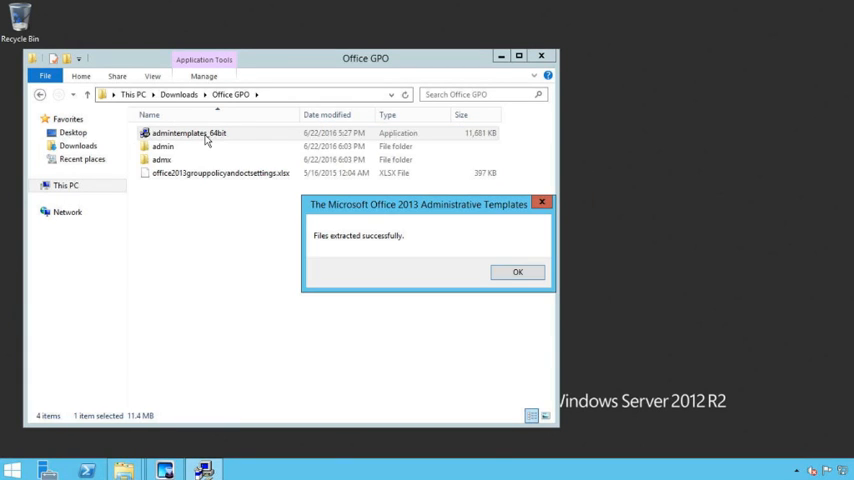
Dismiss the success message, review the extracted admx files and enter the en-us ADML folder
left_click(518, 272)
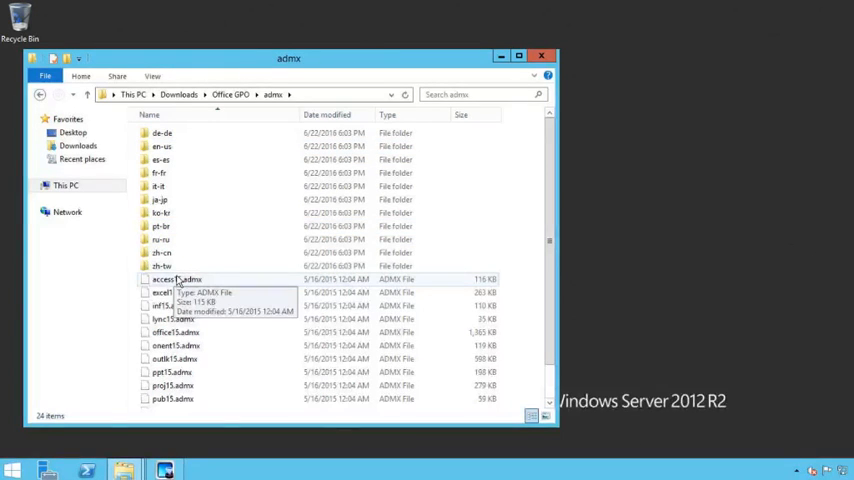
scroll("down", 3)
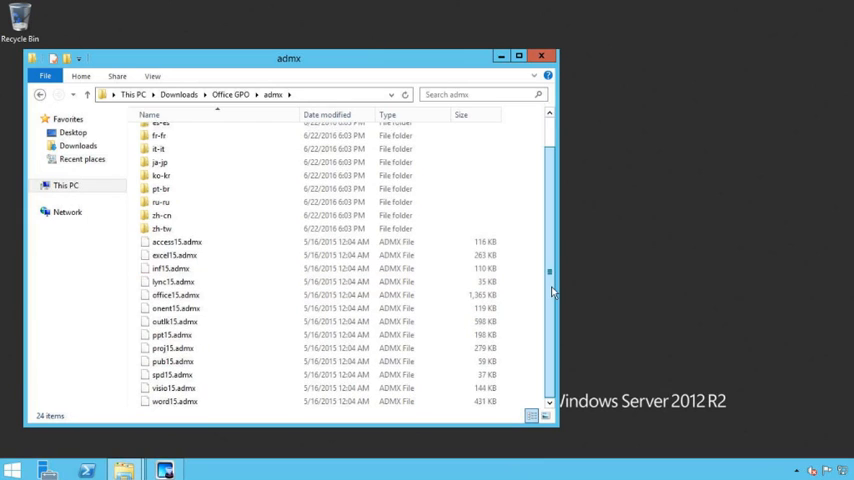
left_click(176, 242)
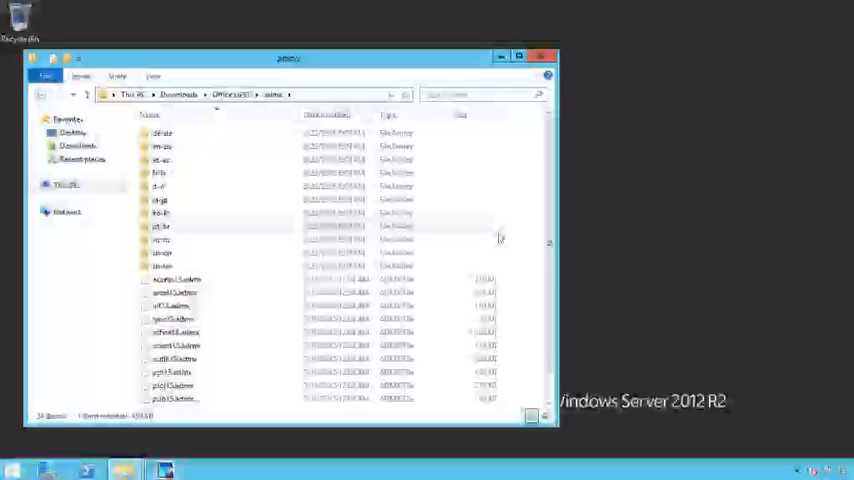
left_click(162, 146)
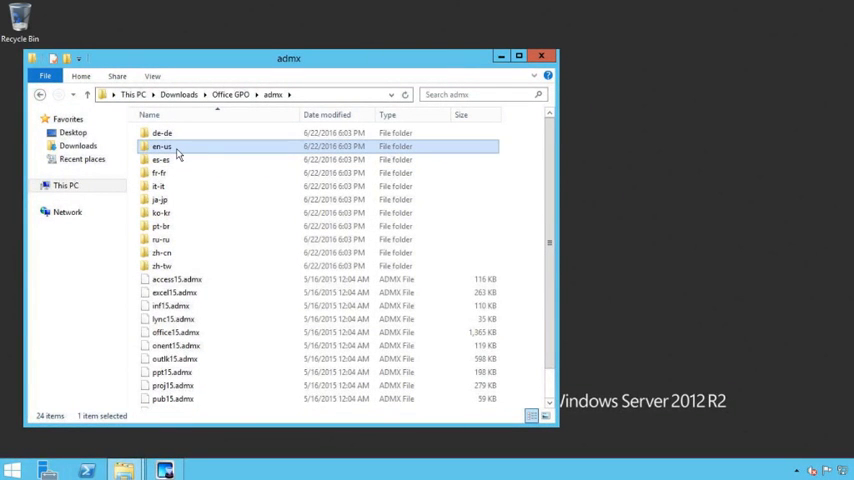
mouse_move(168, 148)
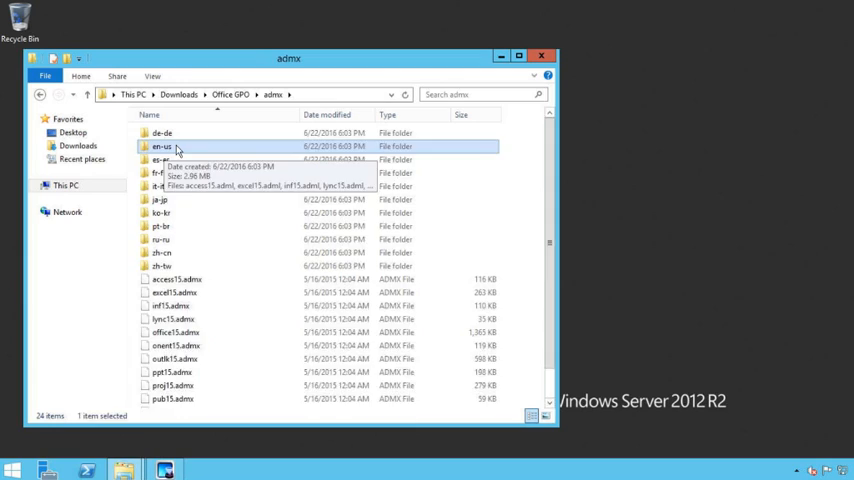
double_click(162, 146)
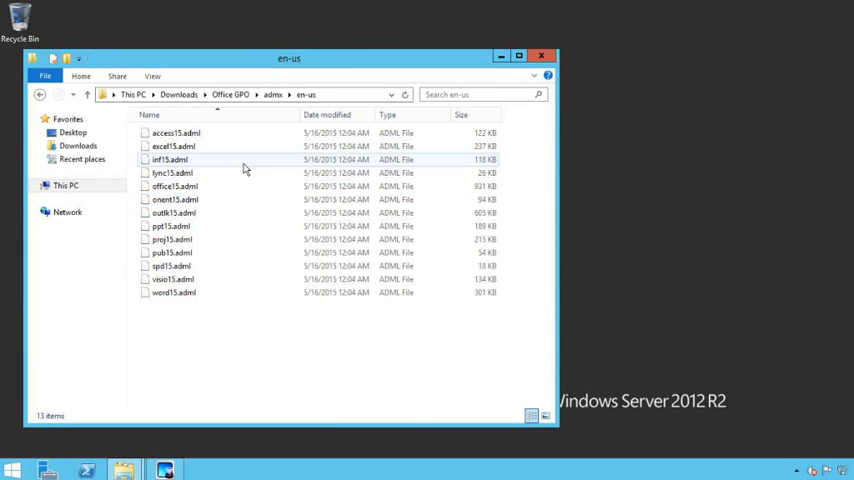
mouse_move(252, 162)
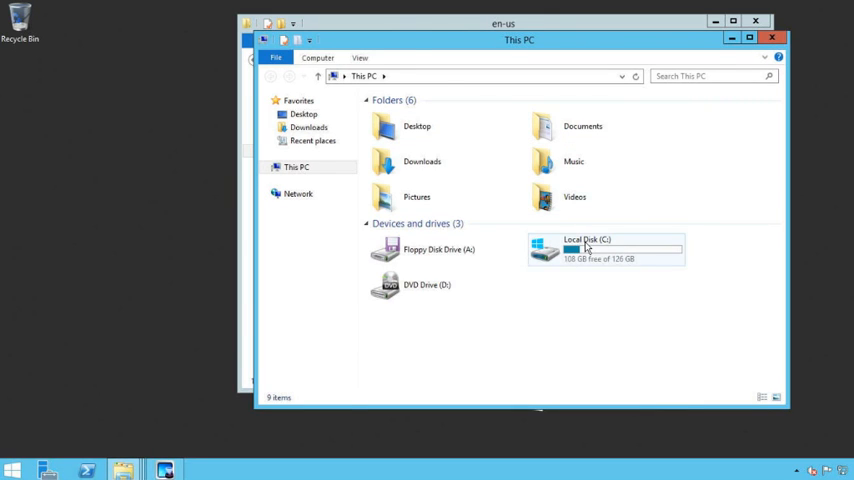
Browse to C:\Windows\PolicyDefinitions\en-US in a File Explorer window
double_click(588, 248)
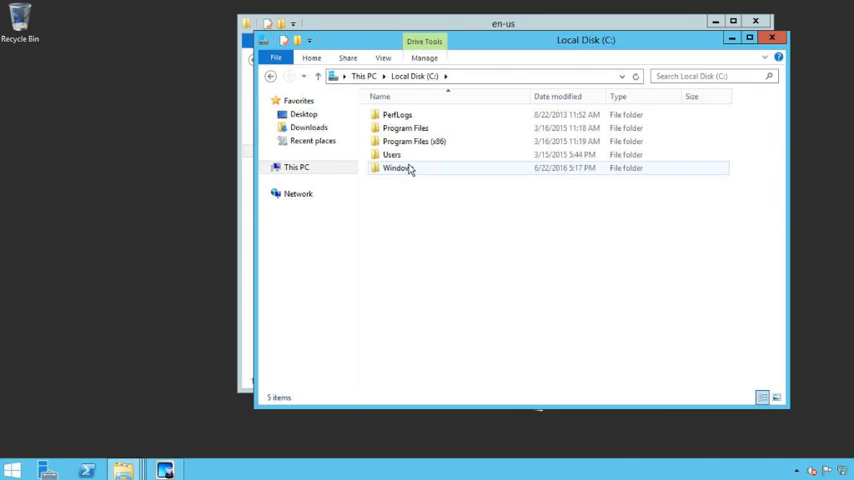
double_click(400, 168)
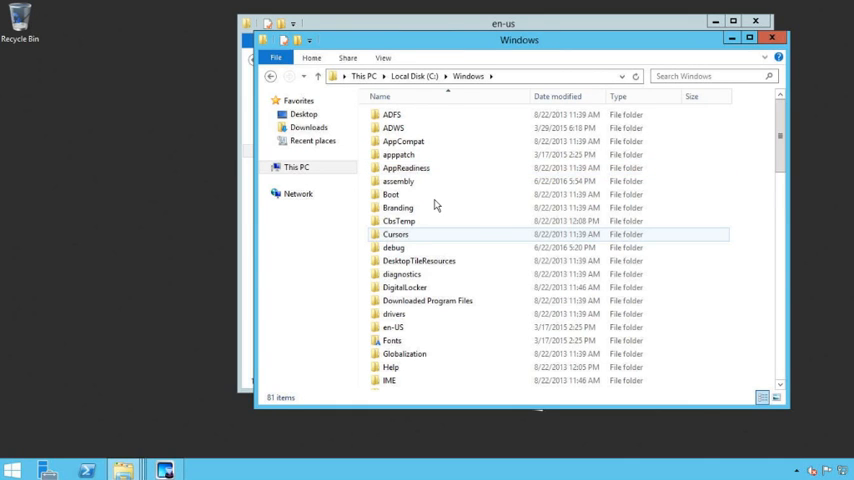
scroll("down", 3)
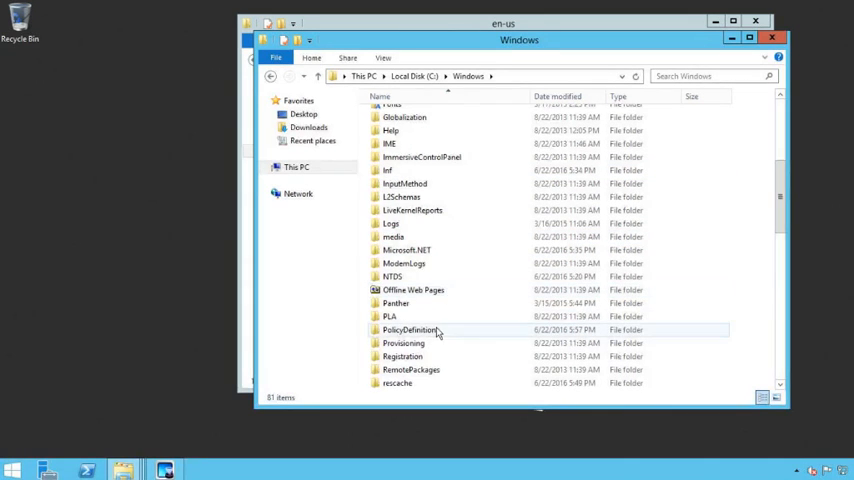
double_click(412, 330)
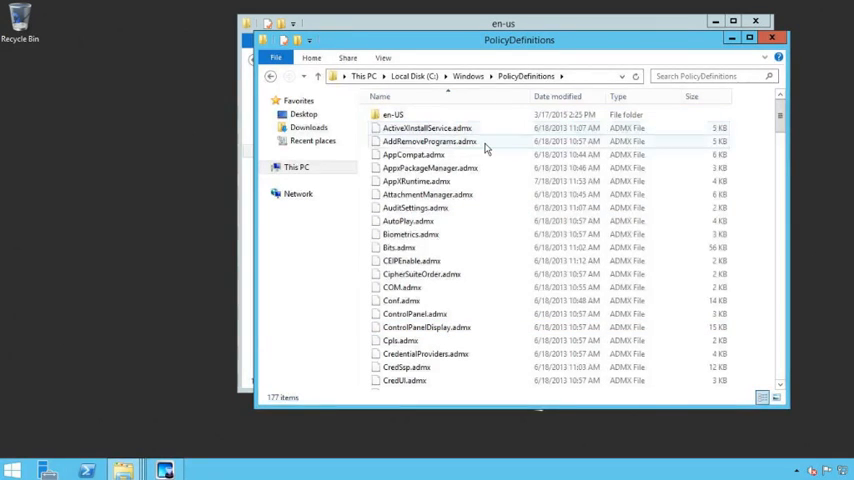
left_click(424, 352)
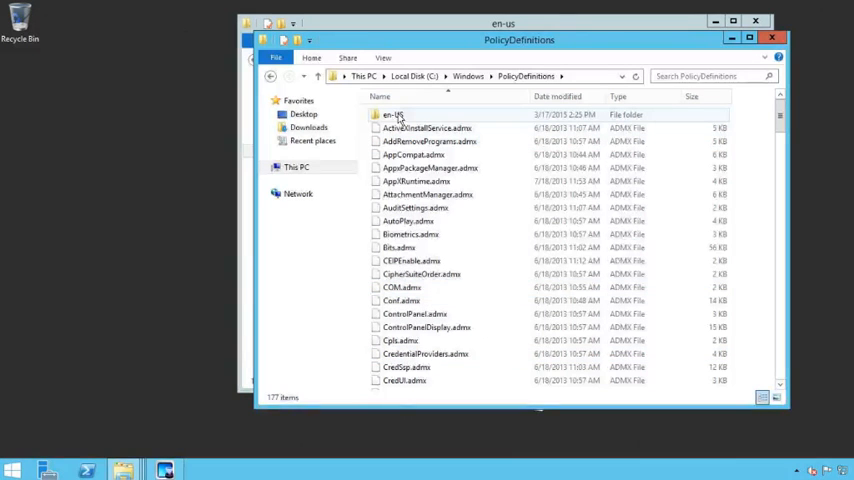
double_click(392, 114)
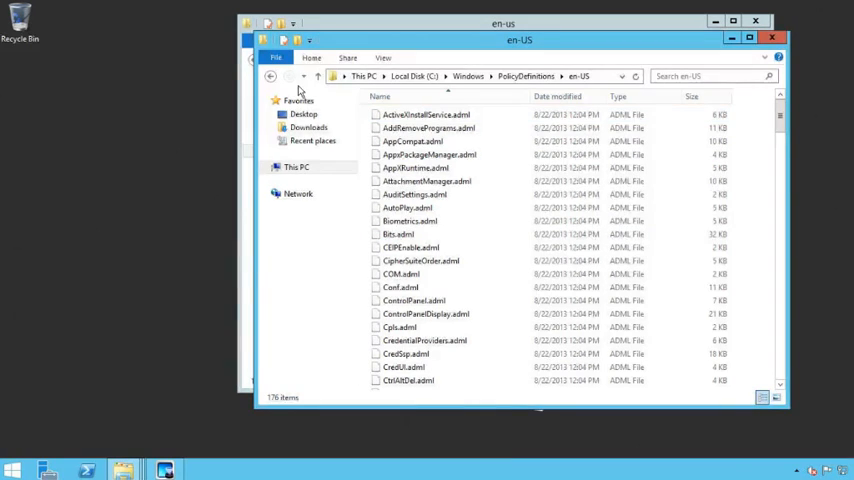
left_click(270, 76)
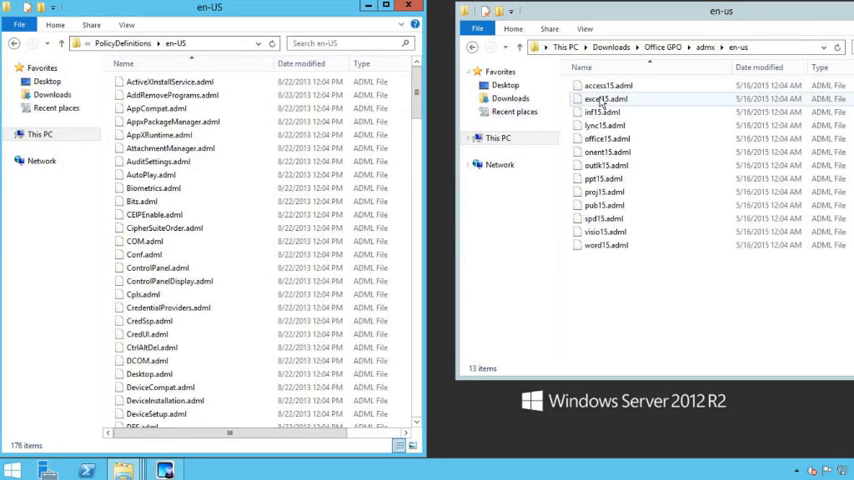
Select the downloaded Office 2013 .adml files in the second window and bring up their actions
left_click(608, 84)
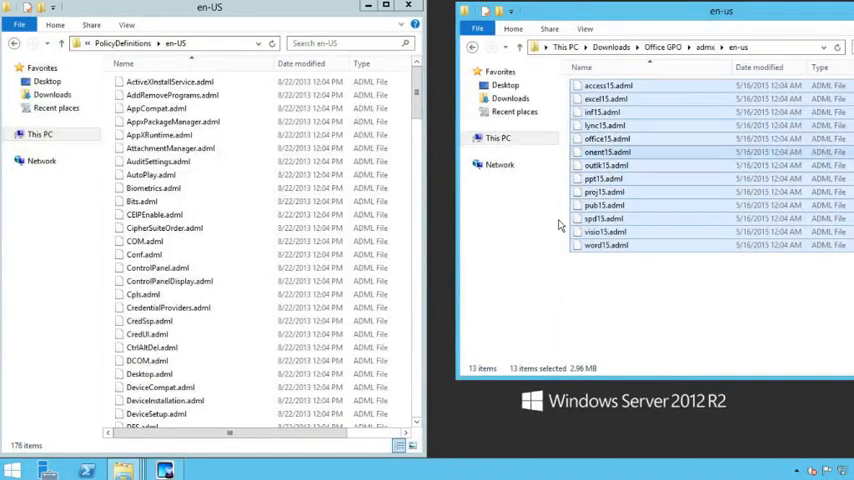
right_click(256, 240)
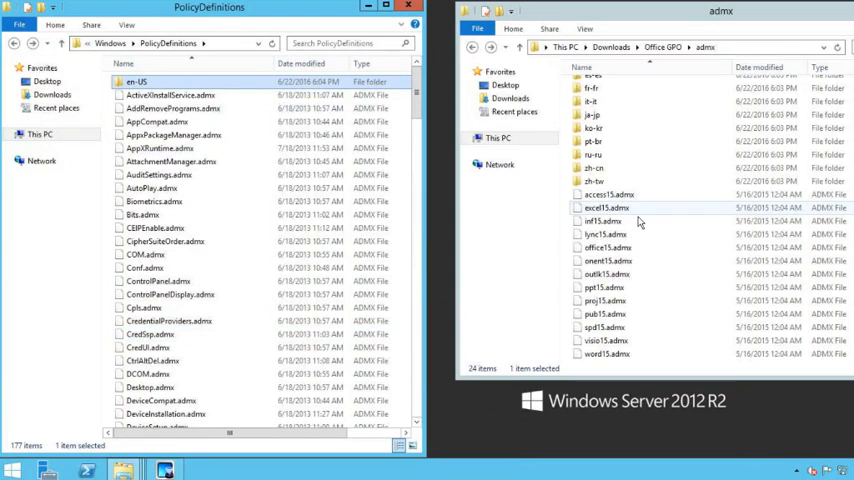
Paste the Office 2013 .admx files into PolicyDefinitions and the en-us .adml files into its en-US folder
left_click(608, 194)
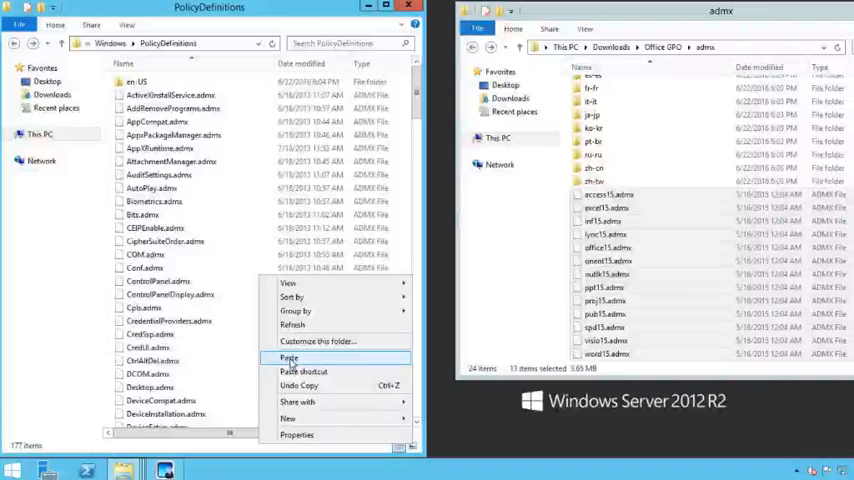
left_click(288, 358)
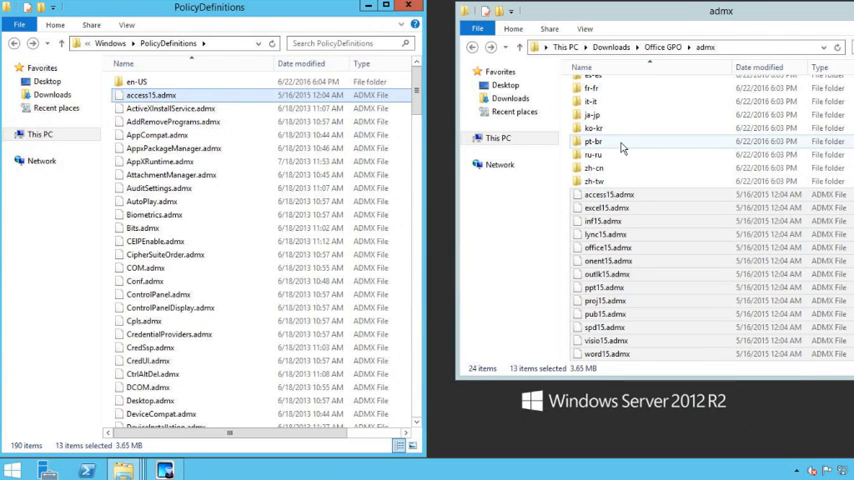
mouse_move(666, 152)
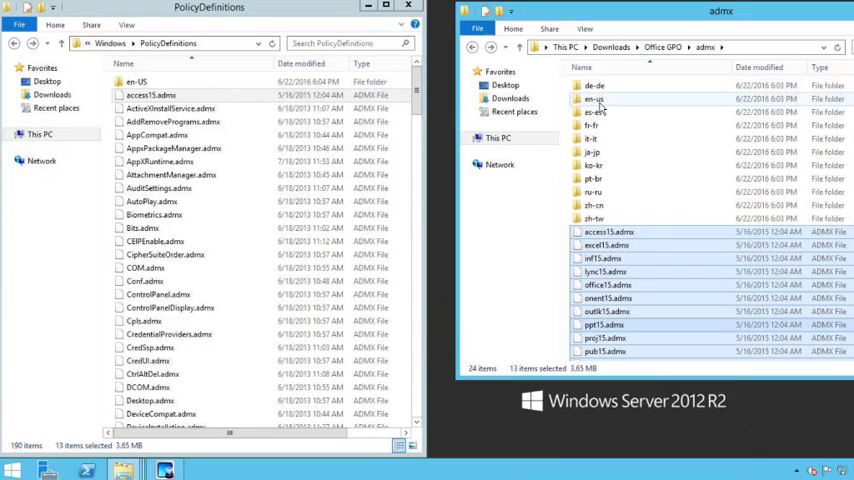
double_click(596, 98)
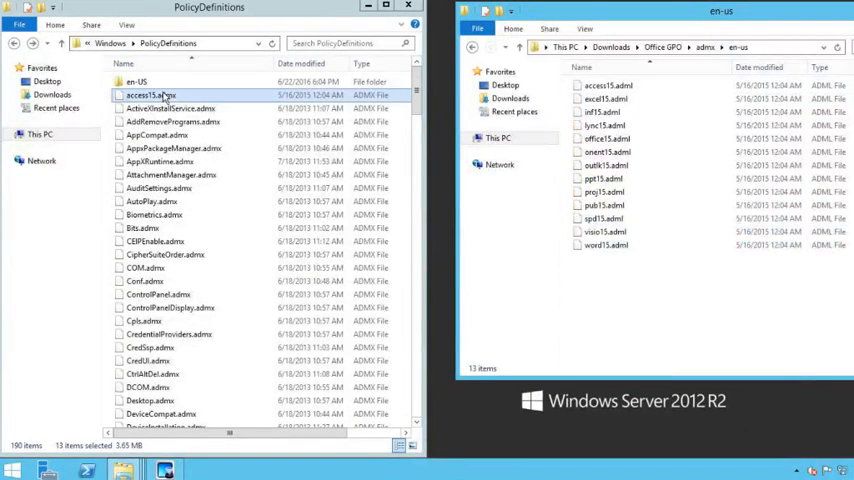
double_click(140, 80)
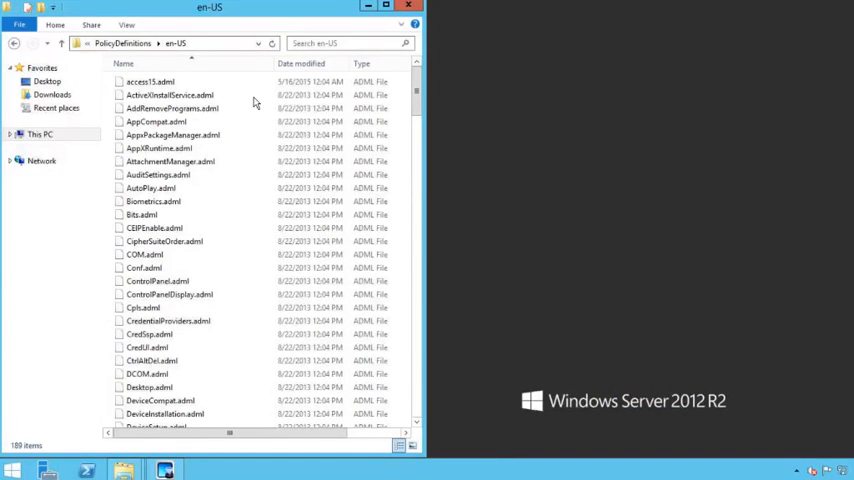
Reopen Group Policy Management and start a new linked GPO on the New Hampshire OU
left_click(408, 8)
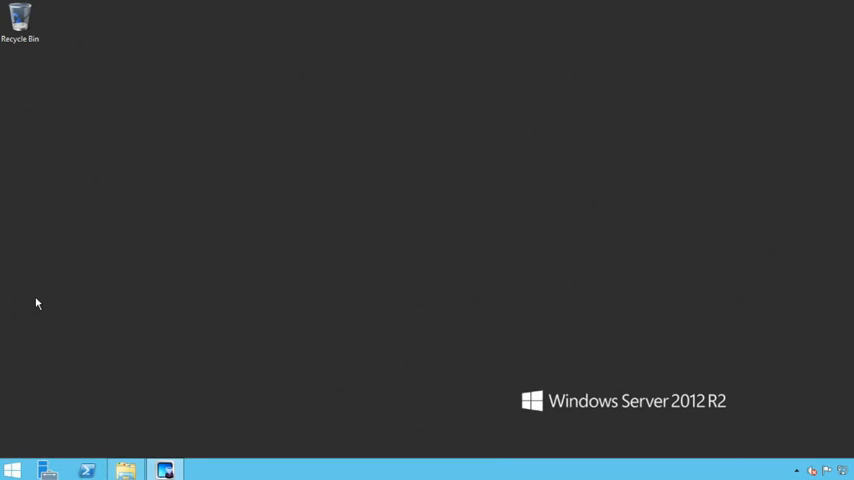
mouse_move(448, 308)
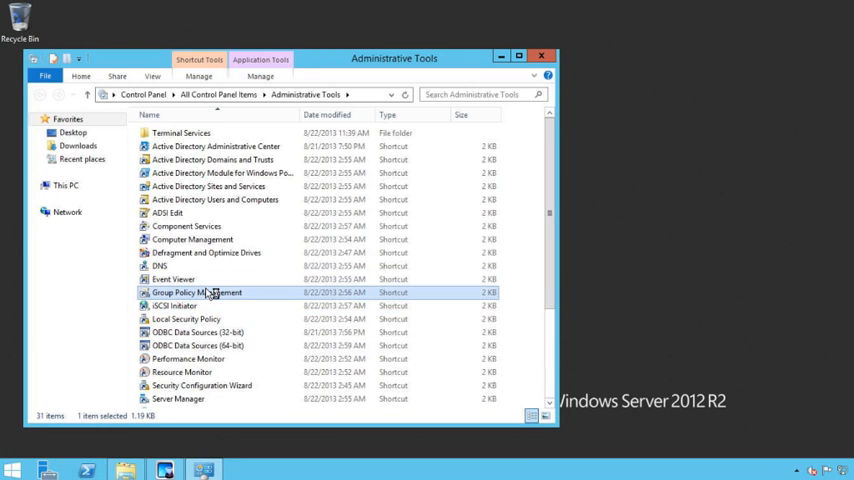
double_click(196, 292)
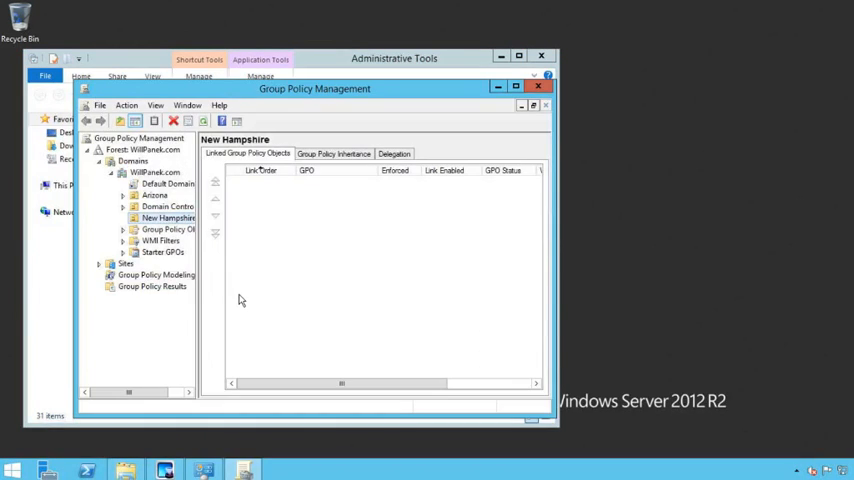
left_click(168, 218)
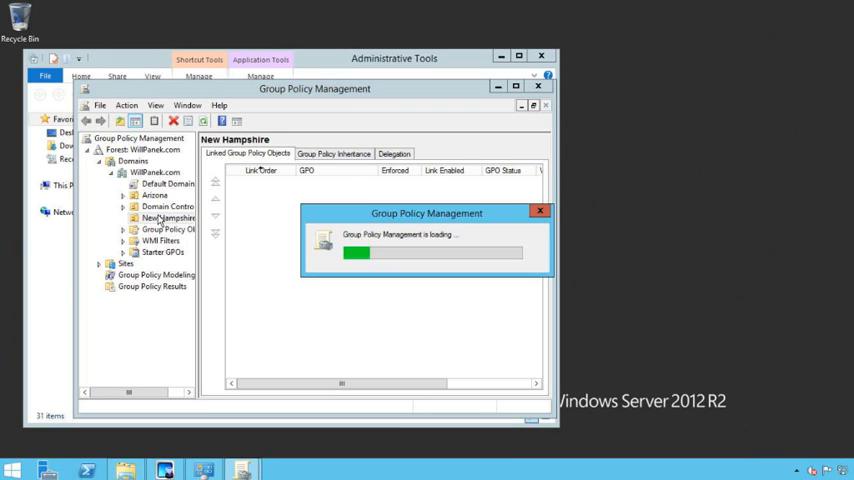
right_click(168, 218)
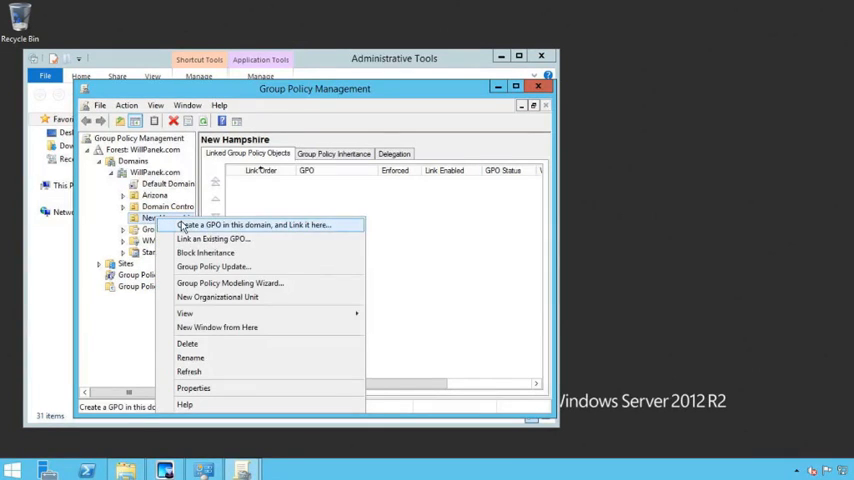
left_click(252, 224)
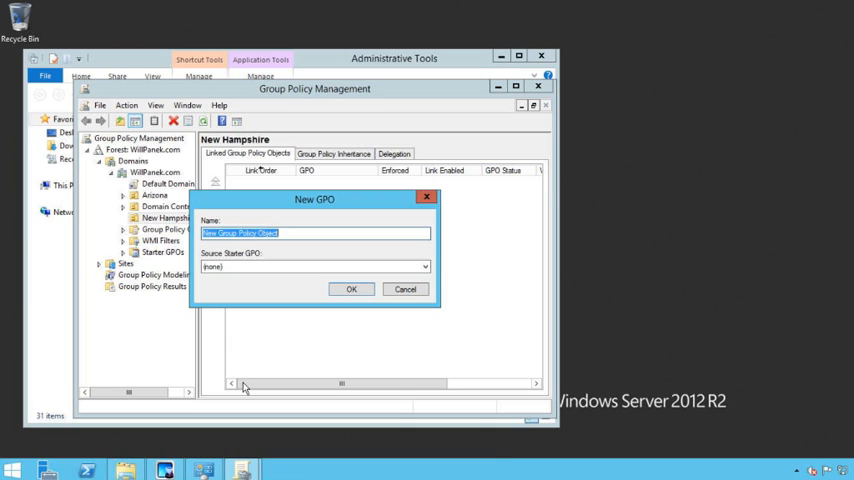
Name the GPO Office2013 after a name-exists warning, then open it for editing
type("Office")
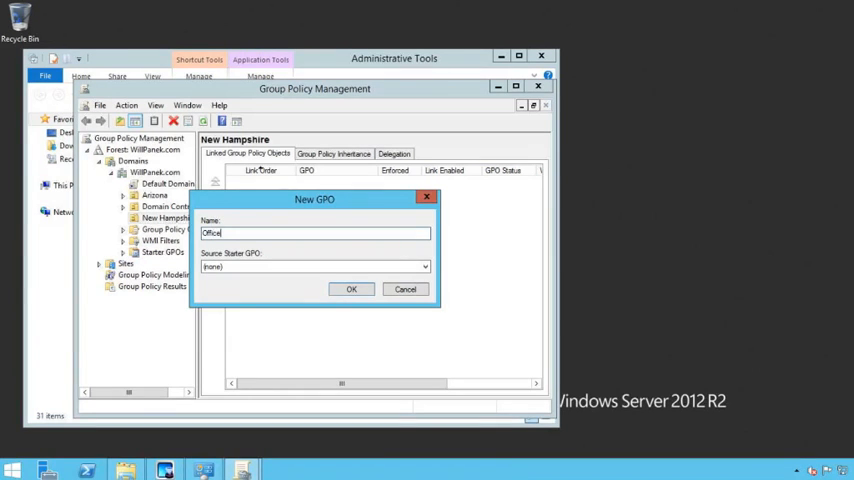
left_click(352, 288)
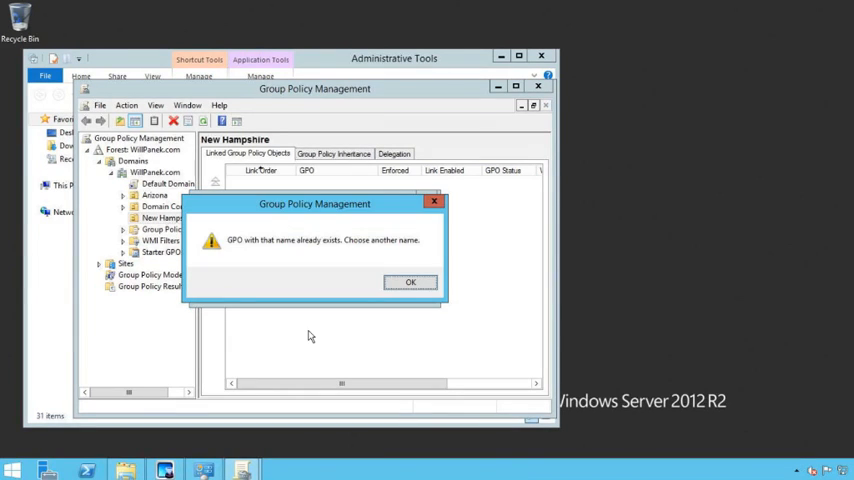
left_click(410, 280)
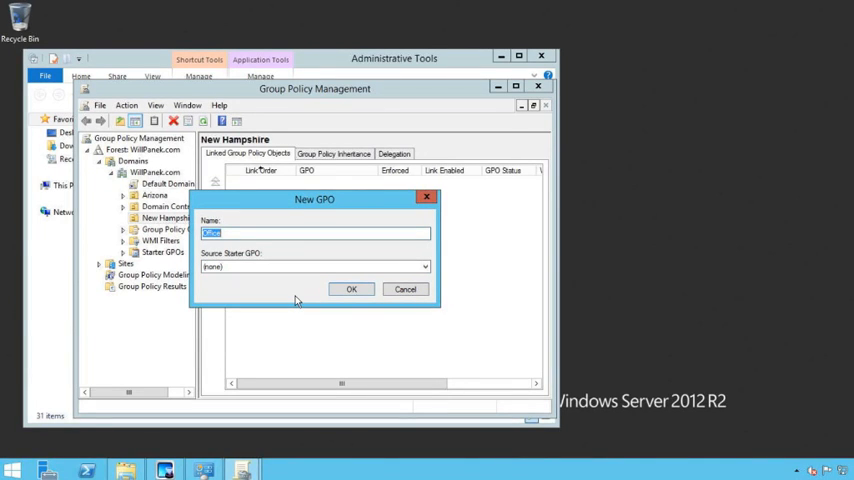
type("Office")
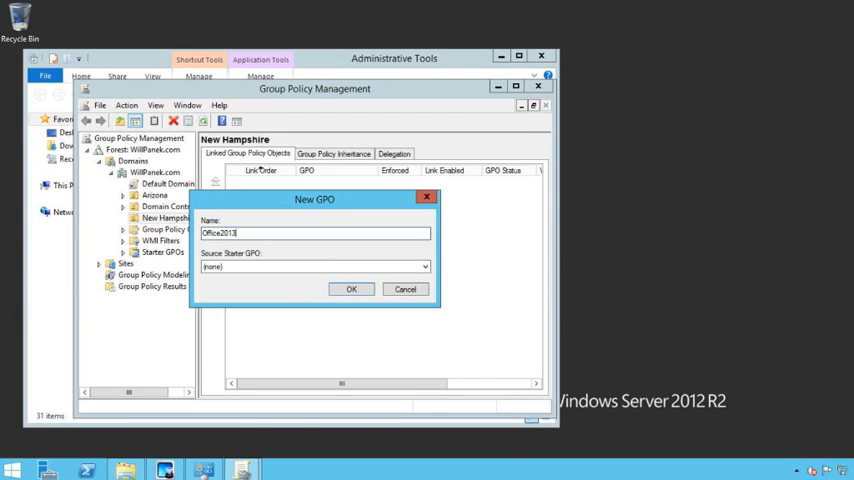
left_click(352, 288)
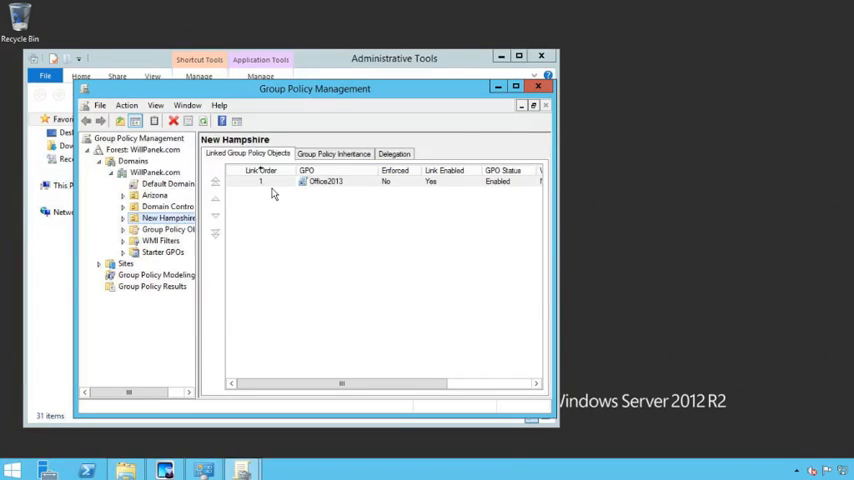
left_click(324, 180)
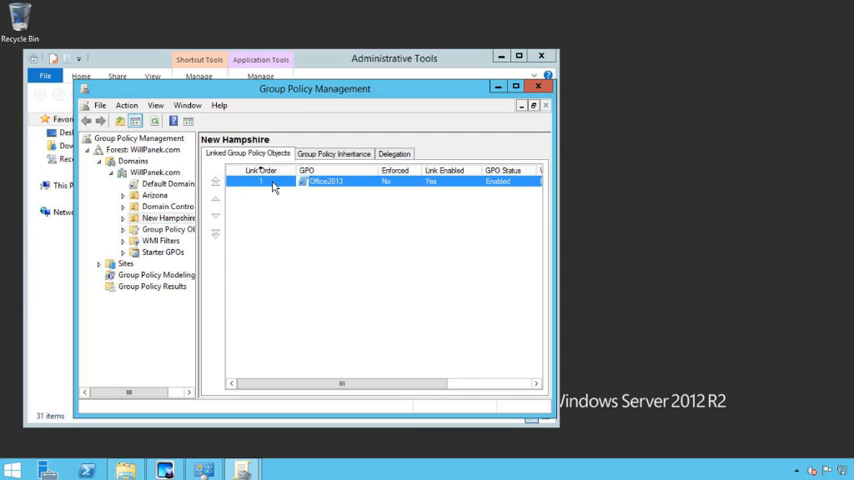
double_click(324, 180)
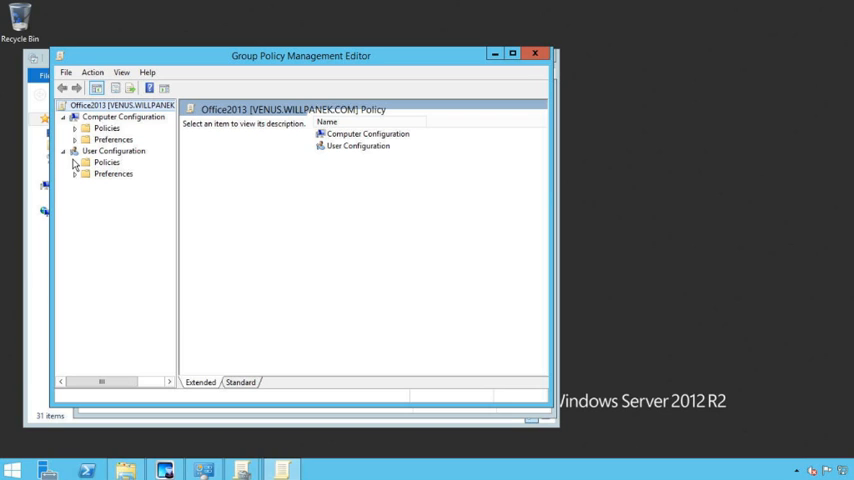
Expand User Configuration > Administrative Templates to reveal the Microsoft Office 2013 policy categories
left_click(76, 162)
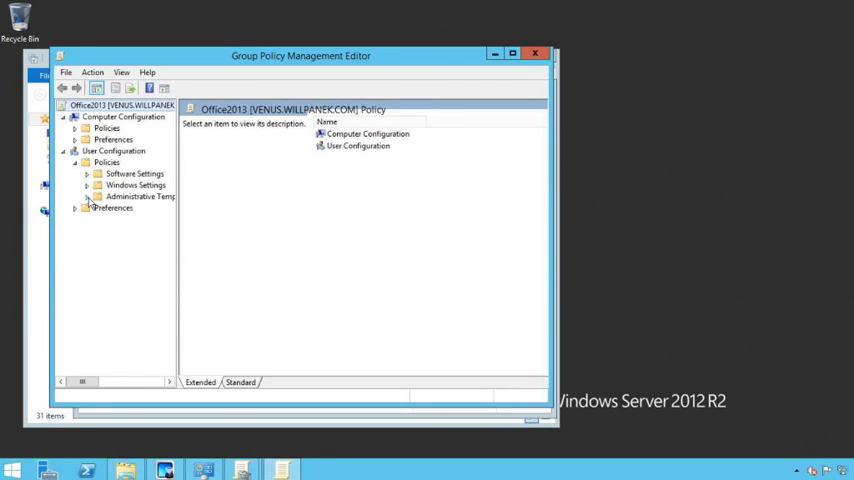
left_click(86, 196)
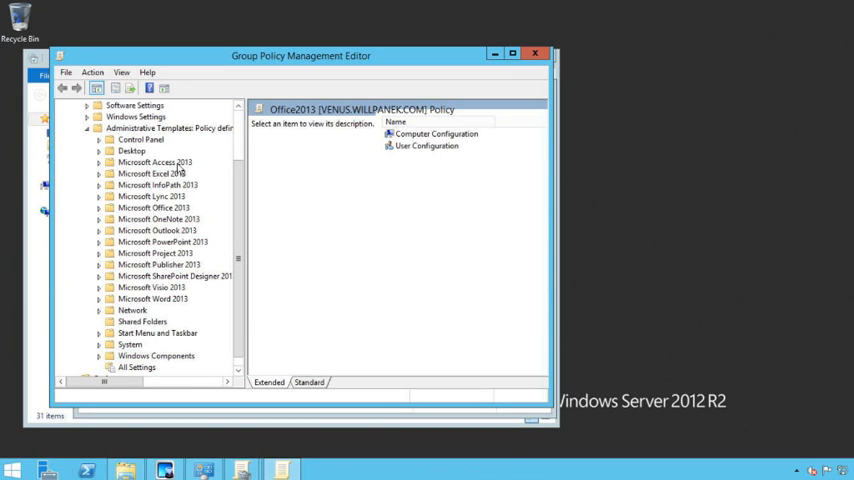
mouse_move(178, 222)
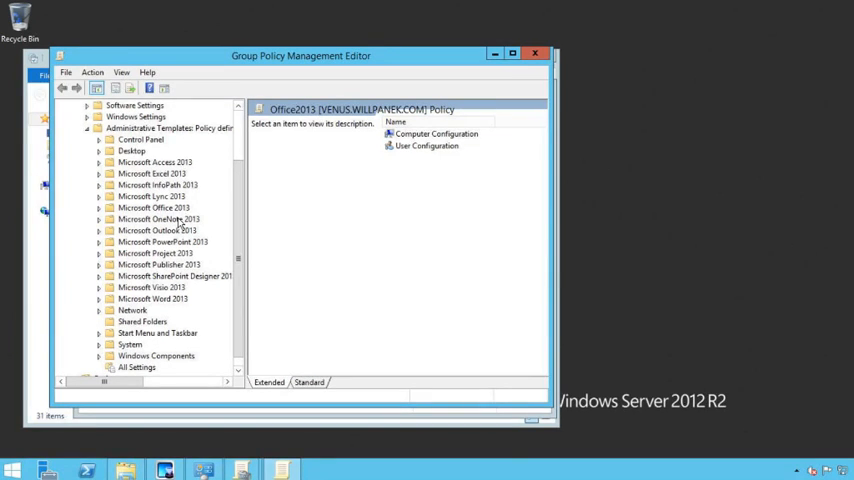
mouse_move(168, 306)
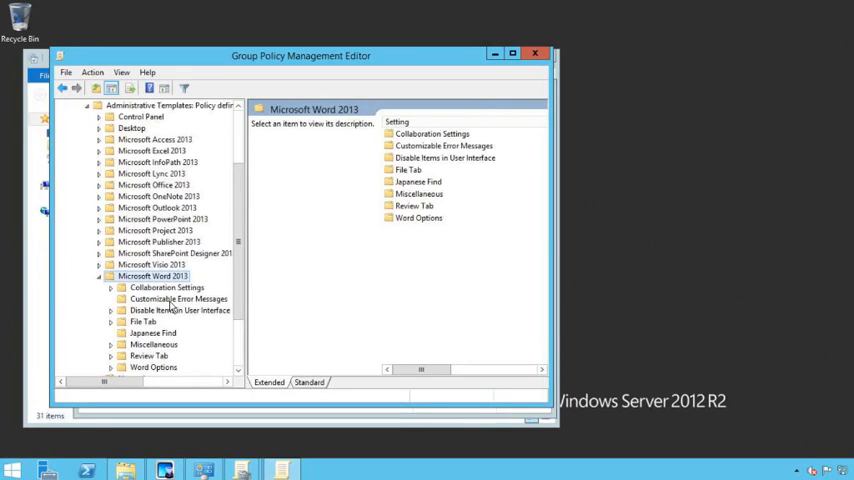
scroll("down", 3)
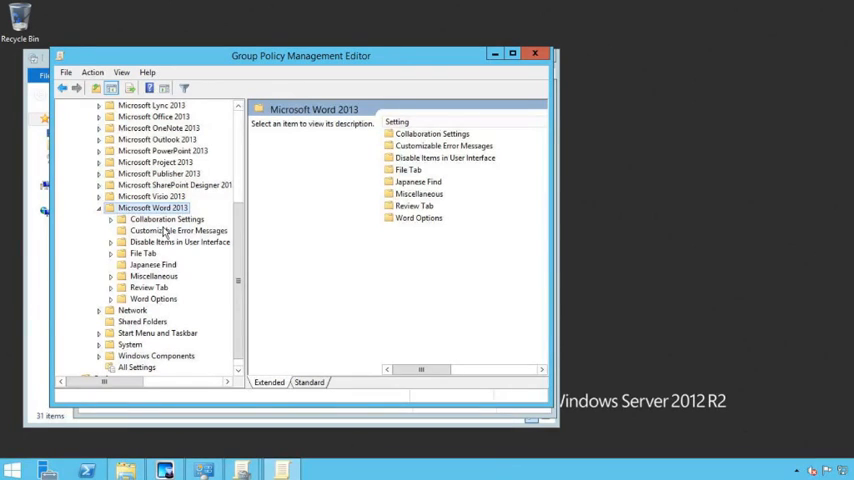
mouse_move(156, 264)
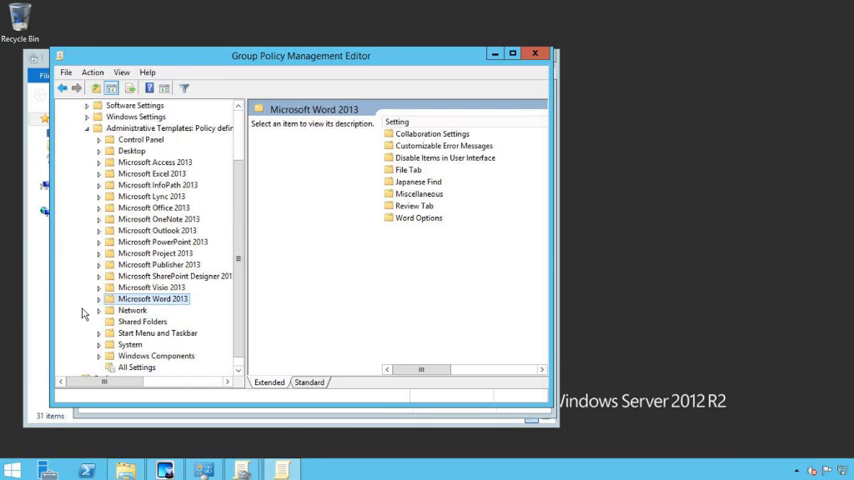
mouse_move(88, 296)
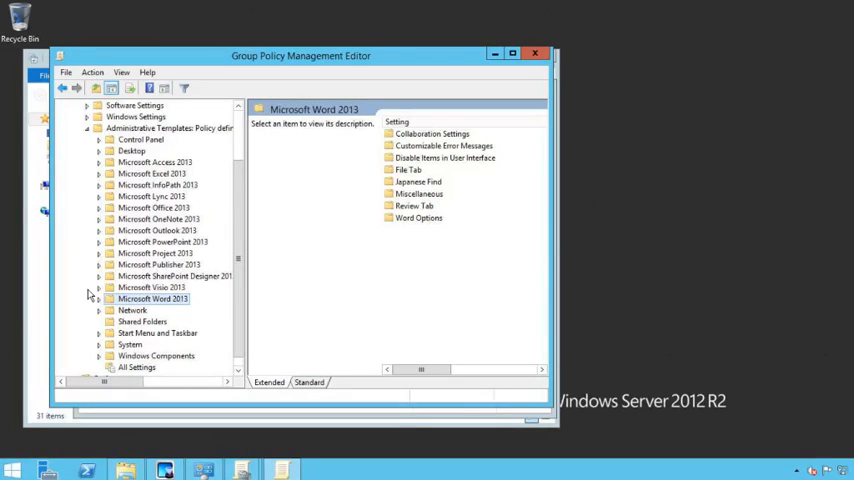